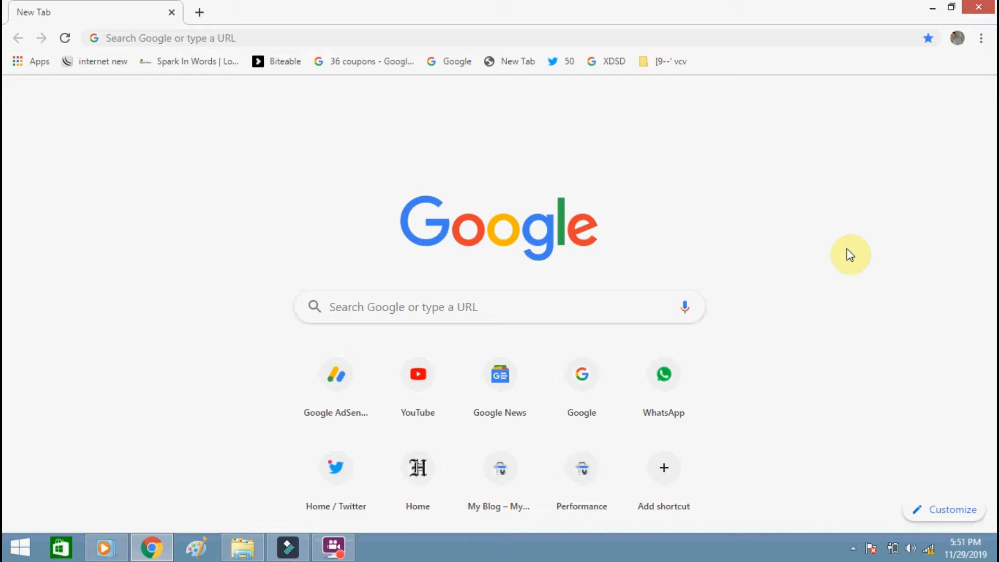
mouse_move(520, 393)
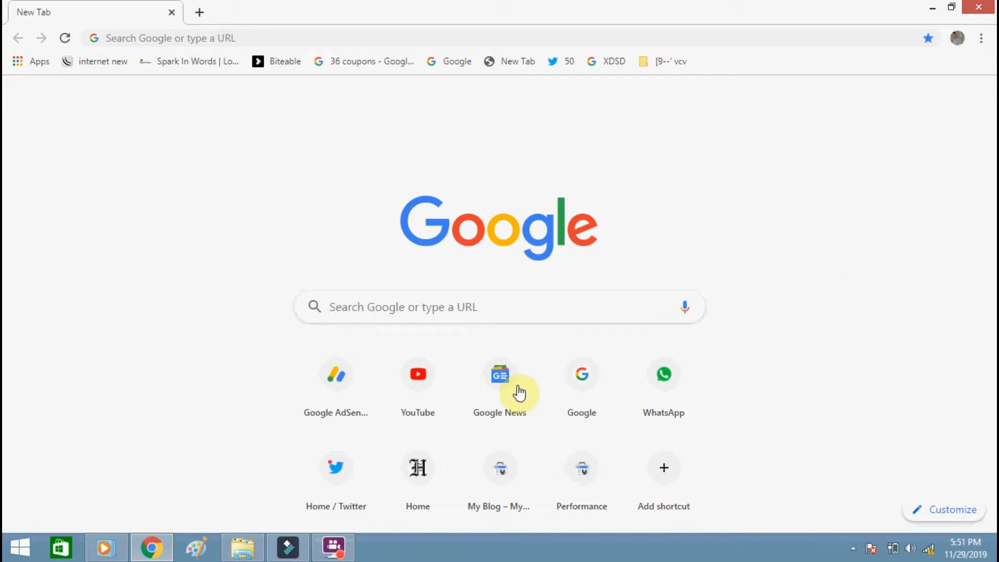
Play the talking-head clip in Windows Media Player, pause it, and minimise the player.
left_click(104, 546)
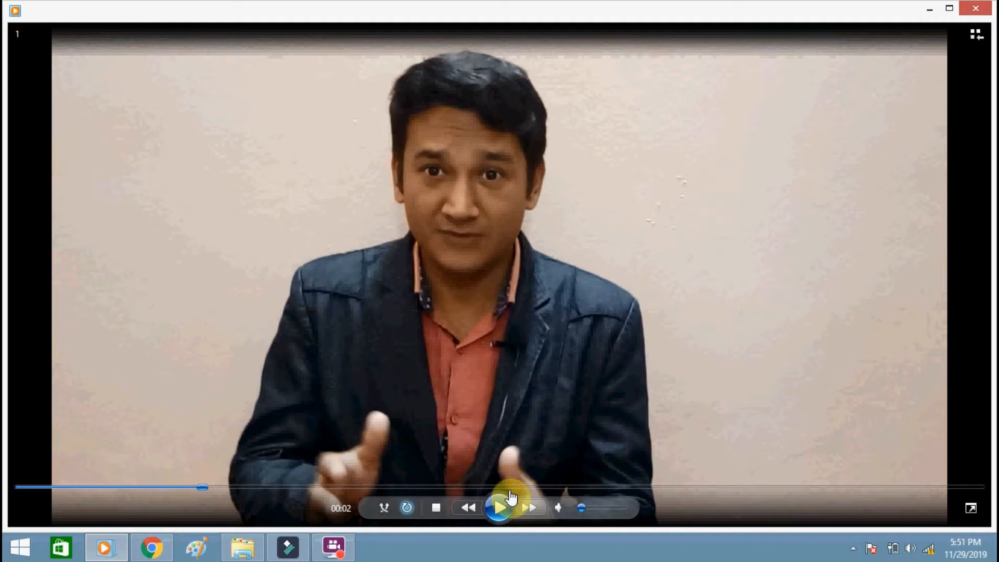
left_click(498, 508)
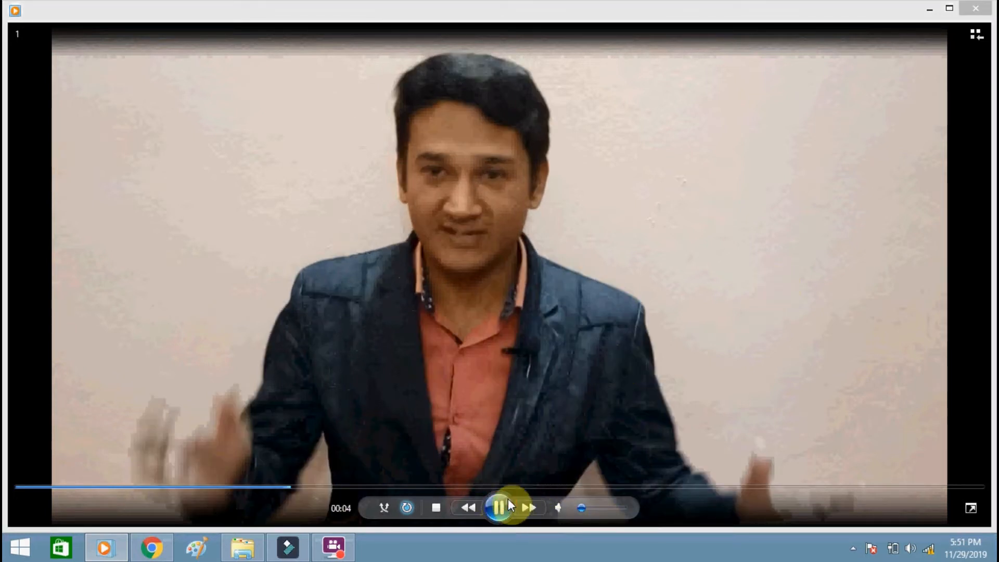
left_click(499, 508)
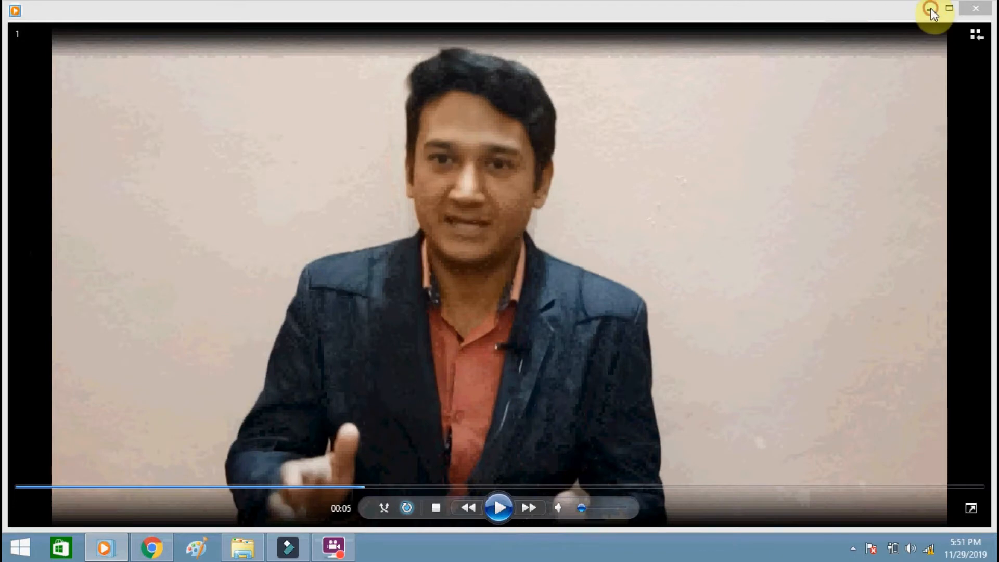
left_click(287, 547)
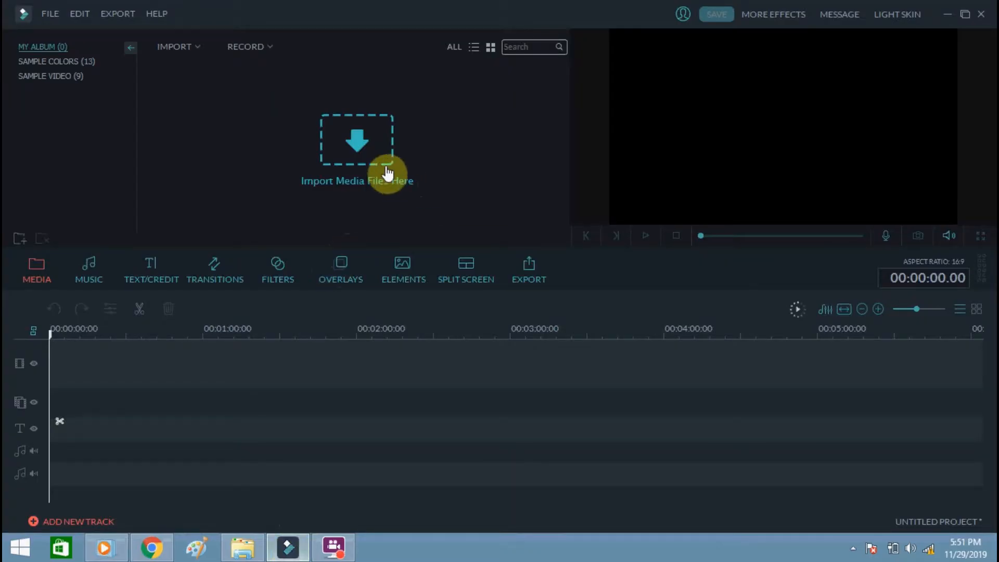
mouse_move(250, 367)
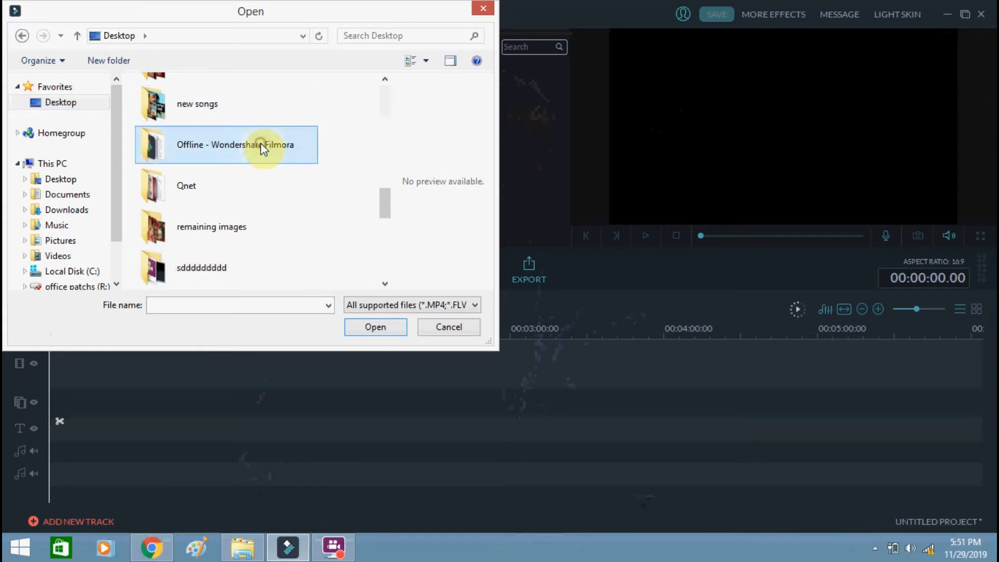
Browse into the work m folder and import the talking-head clip 1.mp4.
scroll("down", 3)
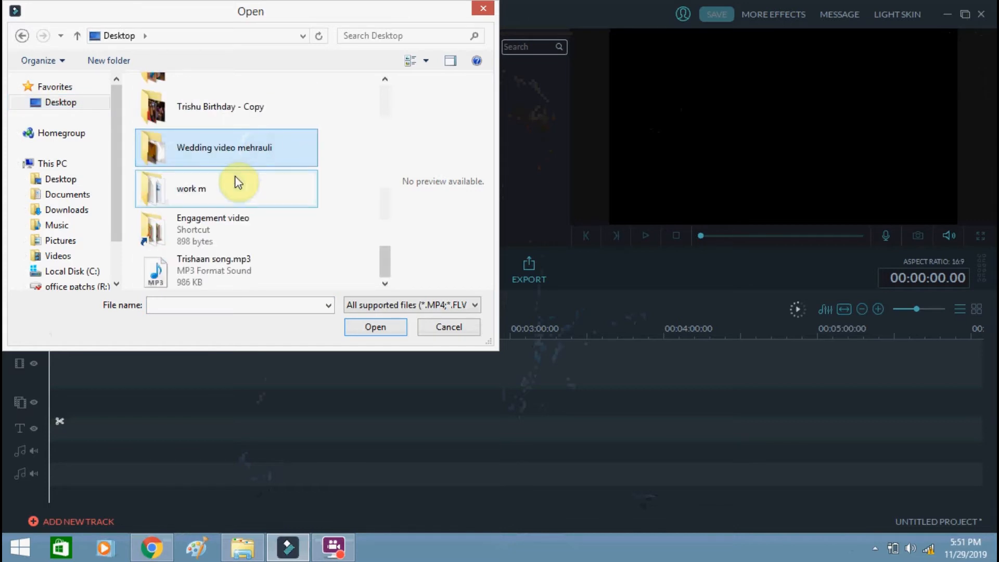
double_click(191, 189)
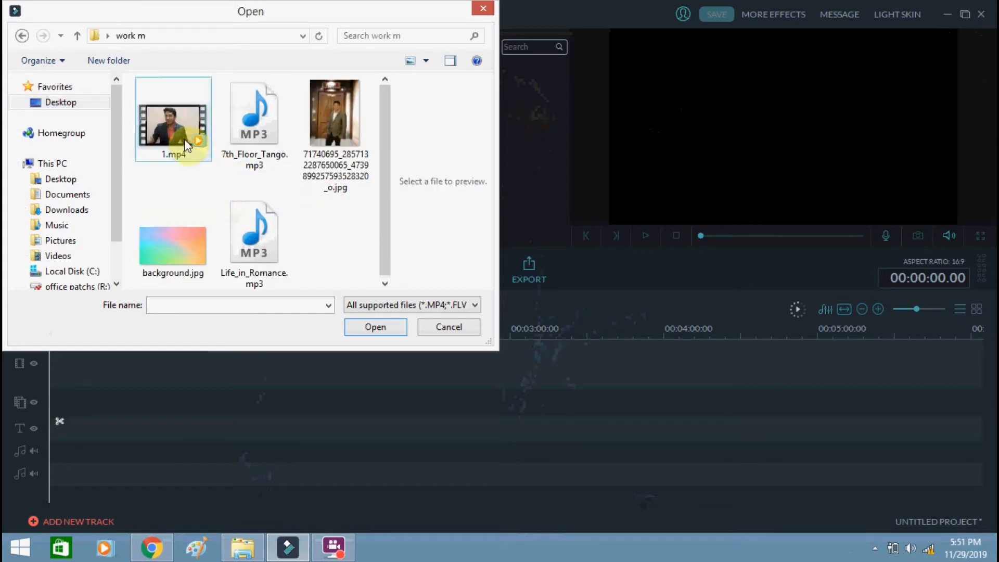
left_click(375, 327)
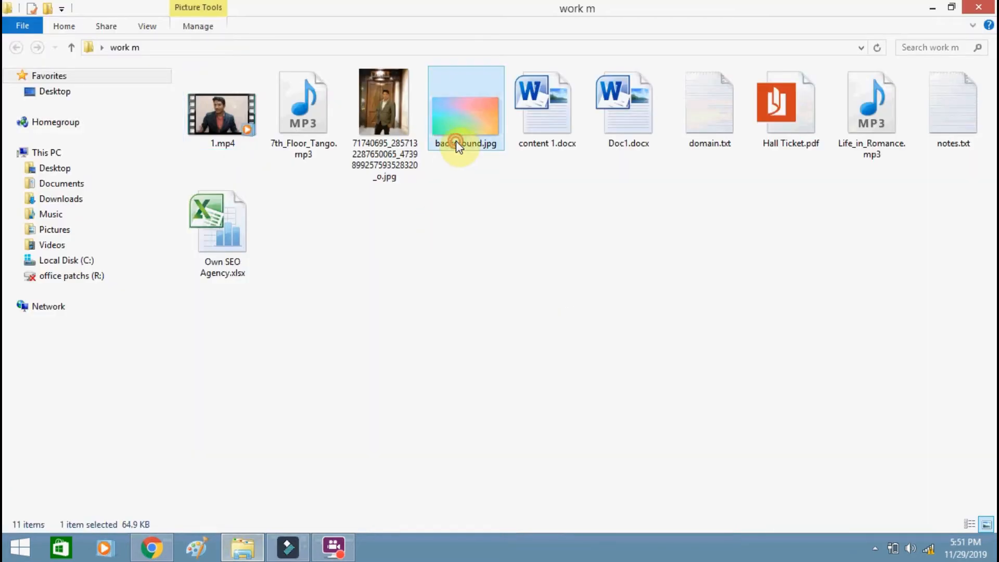
View background.jpg in Paint, zooming out and back to full size, then return to Filmora.
double_click(466, 108)
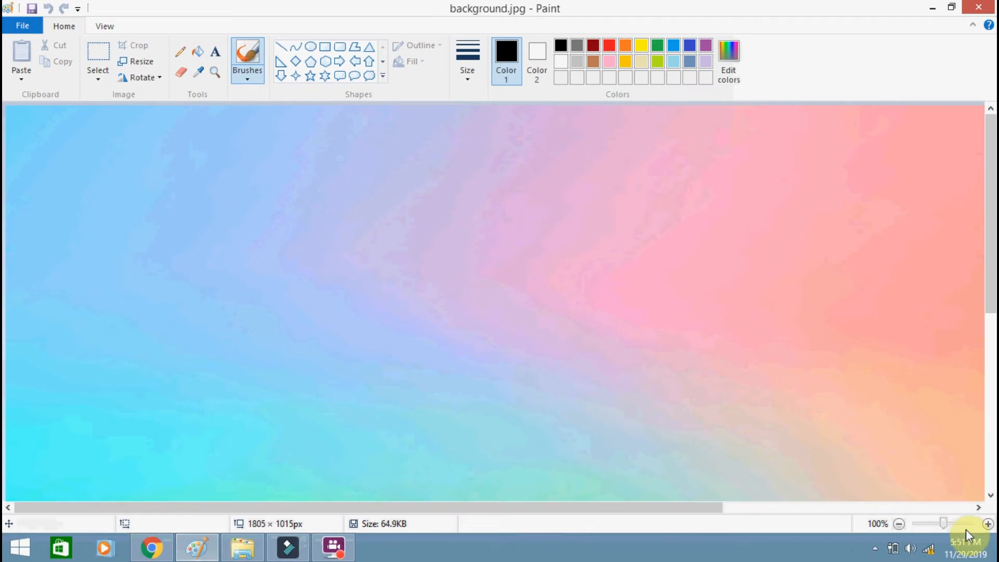
left_click(897, 523)
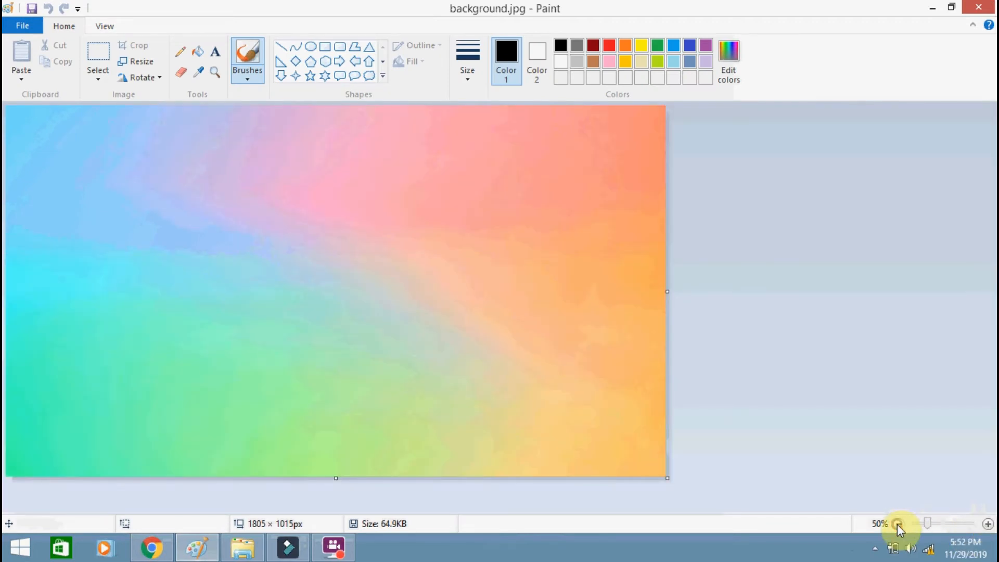
left_click(898, 523)
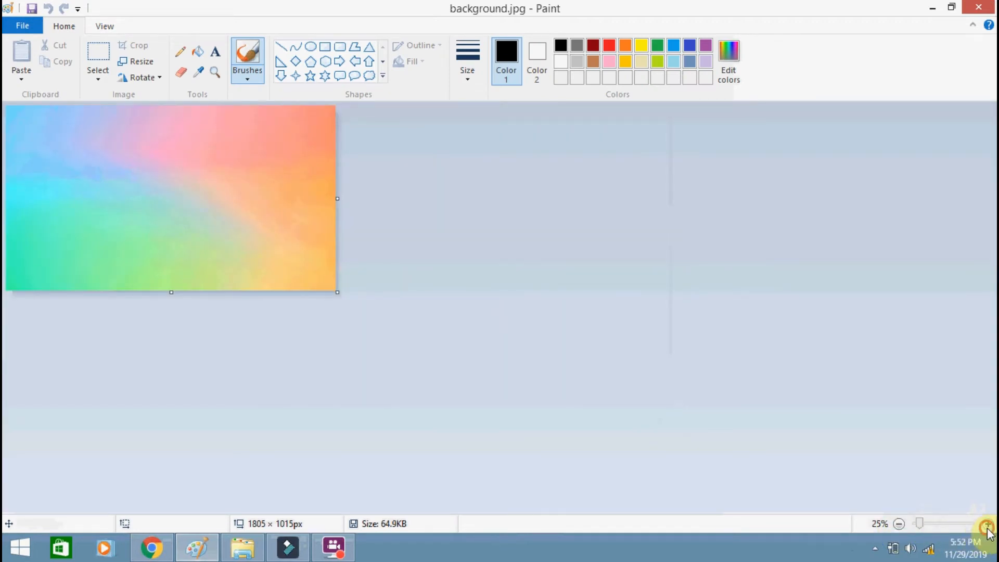
left_click(984, 523)
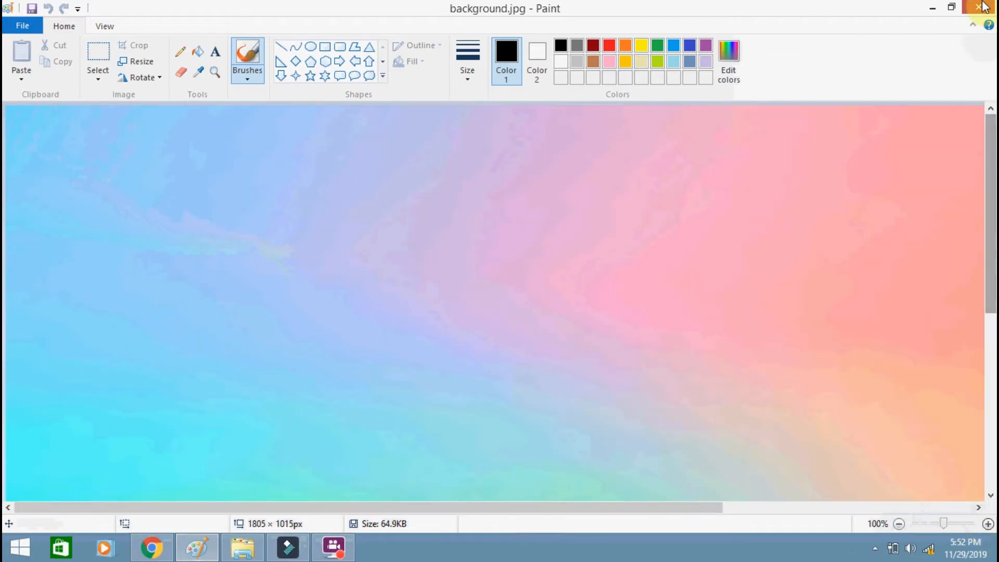
left_click(240, 547)
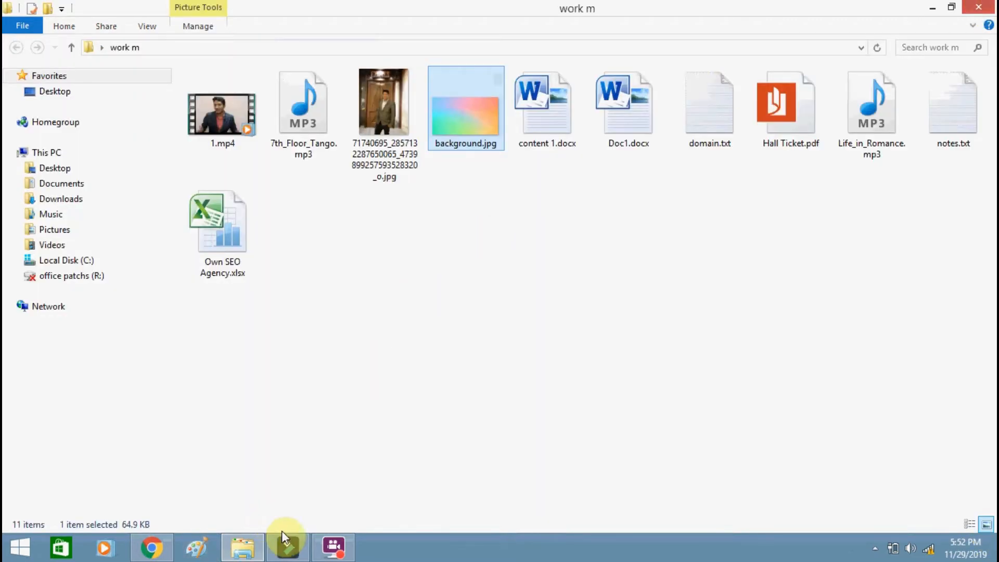
left_click(287, 546)
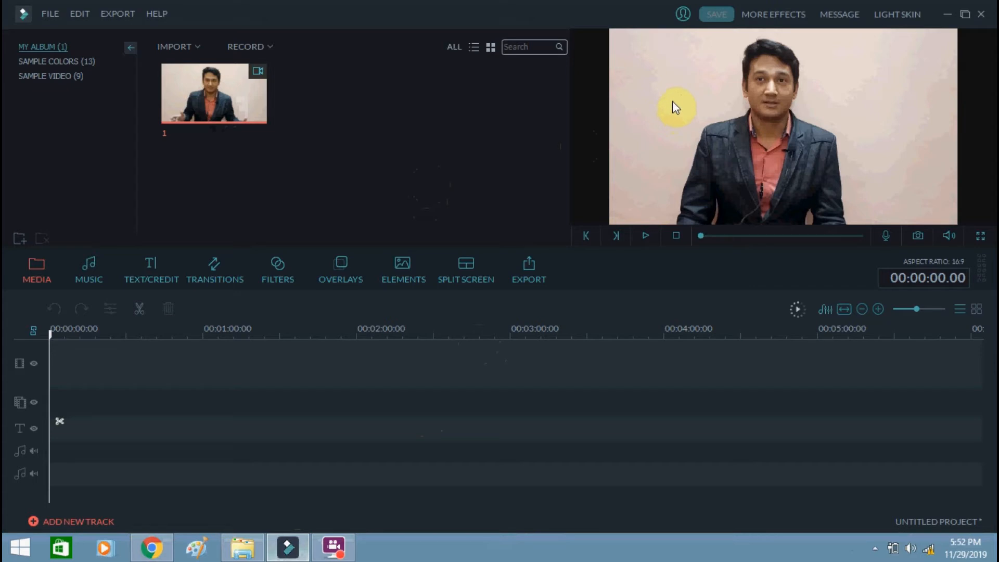
mouse_move(444, 90)
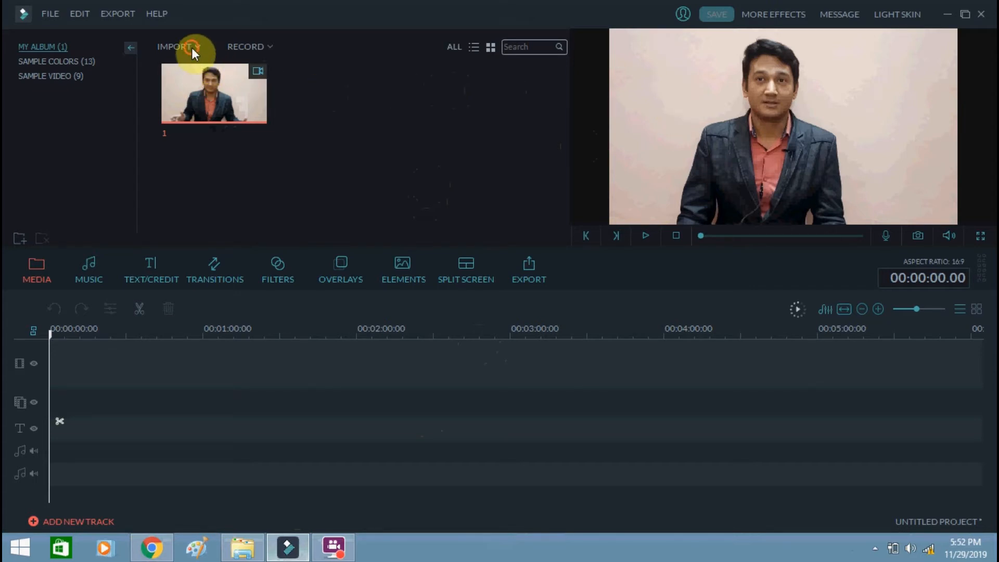
Import the gradient background image into My Album and place it on the timeline's video track.
left_click(178, 45)
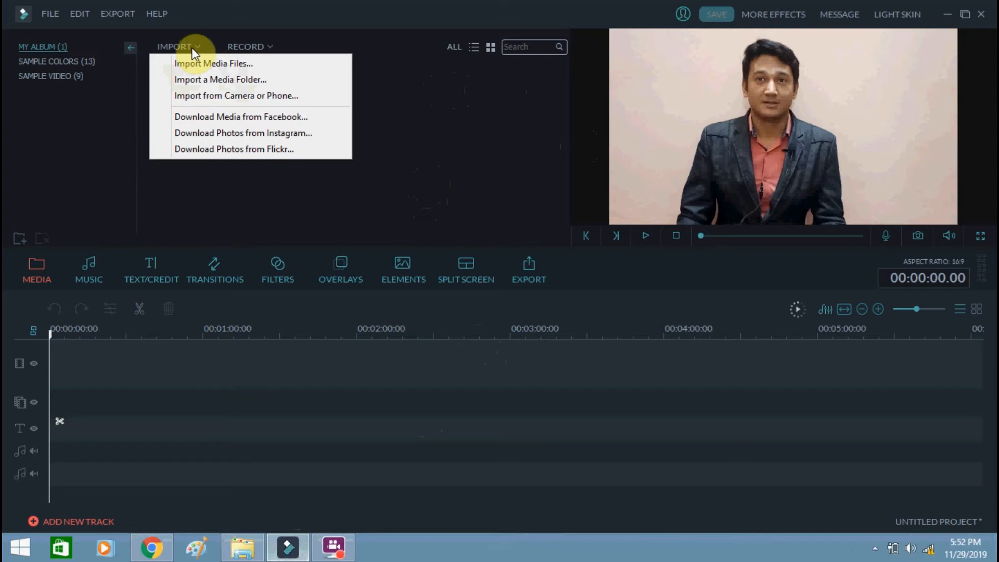
mouse_move(214, 63)
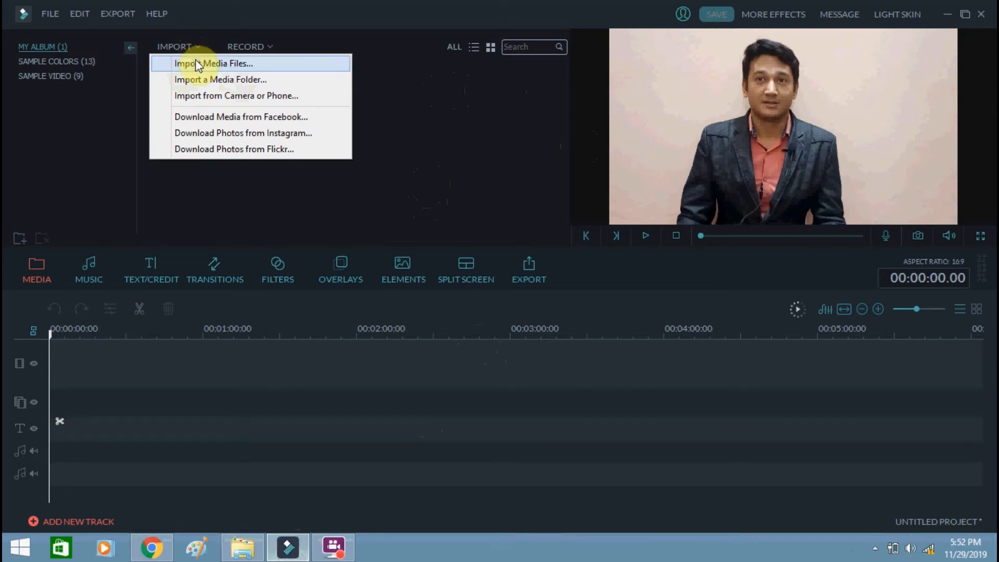
left_click(213, 63)
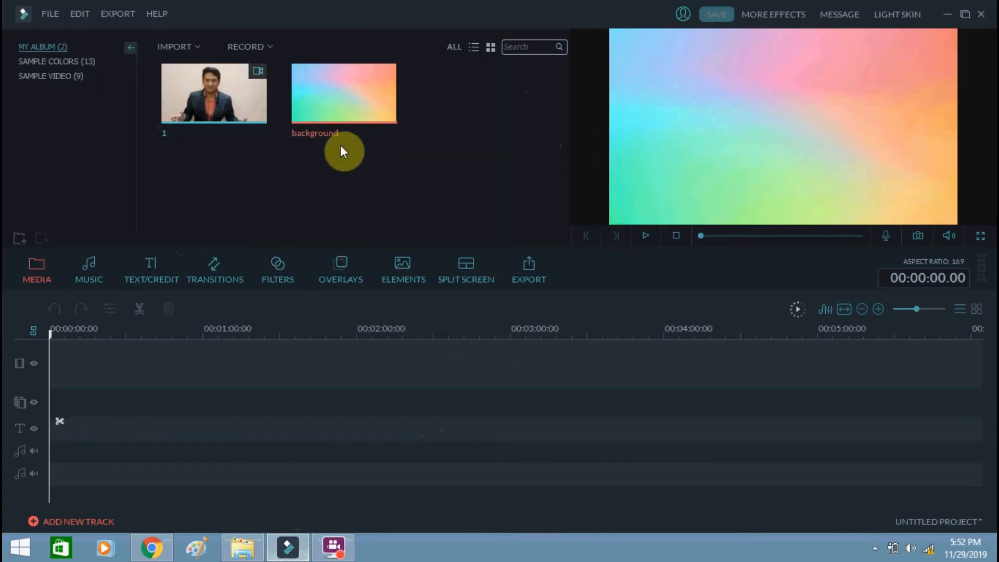
mouse_move(345, 93)
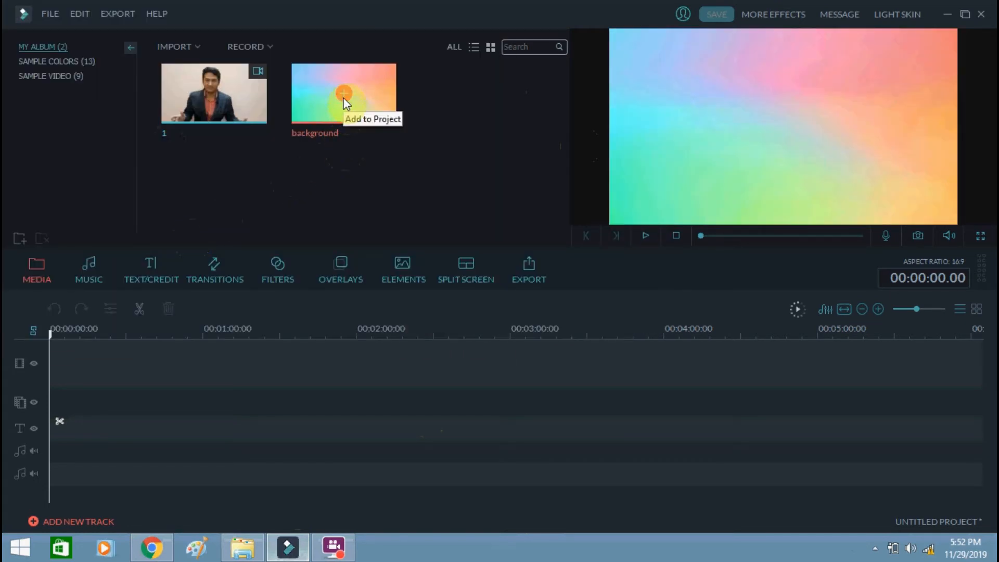
left_click(343, 93)
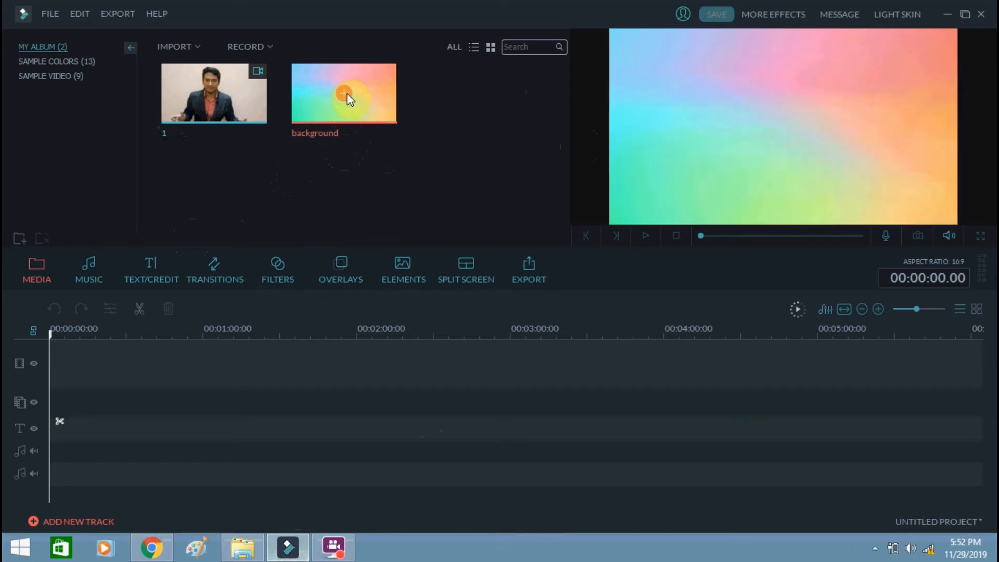
left_click_drag(345, 94, 60, 369)
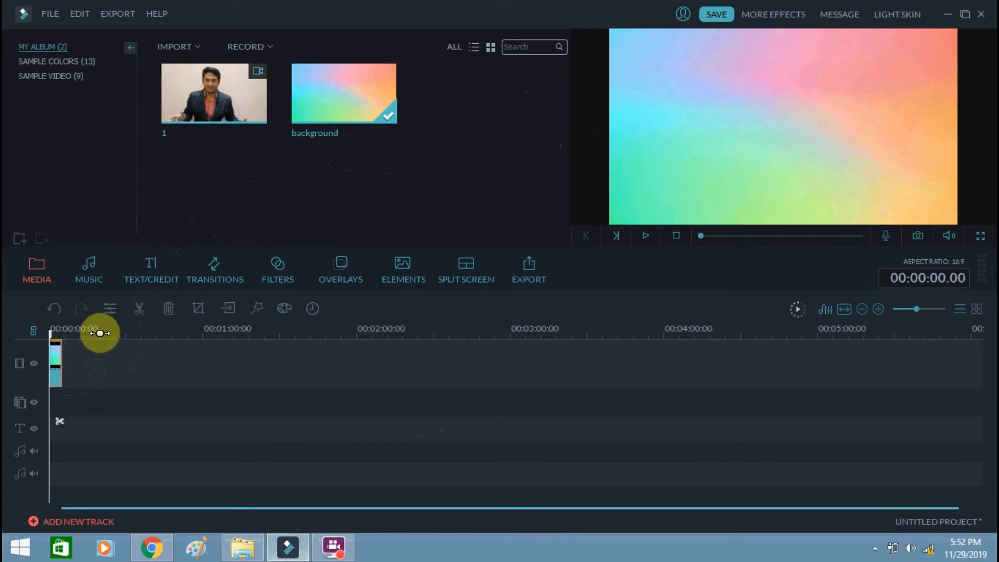
mouse_move(153, 402)
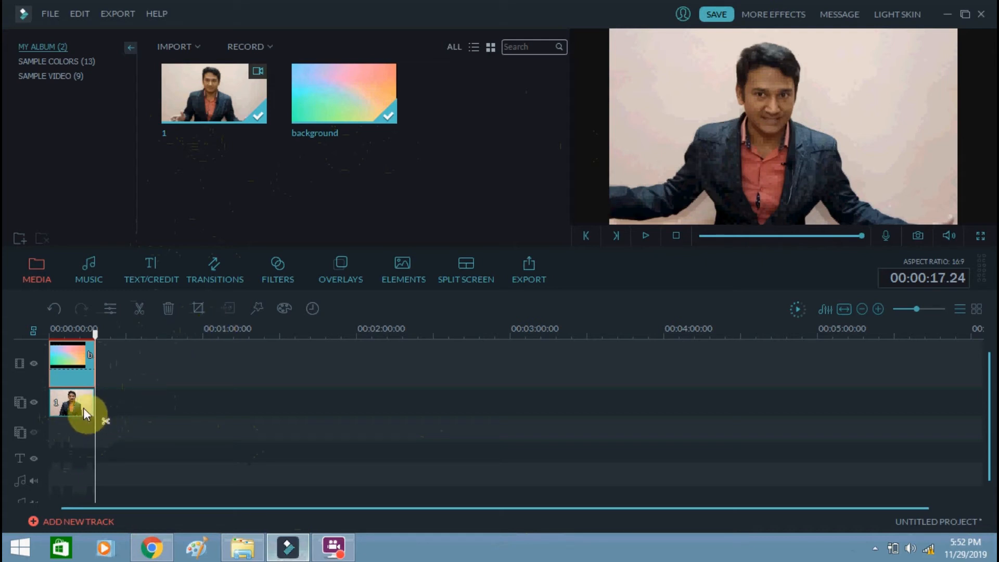
Choose Green Screen for the talking-head PIP clip to show its Chroma Key settings.
right_click(72, 405)
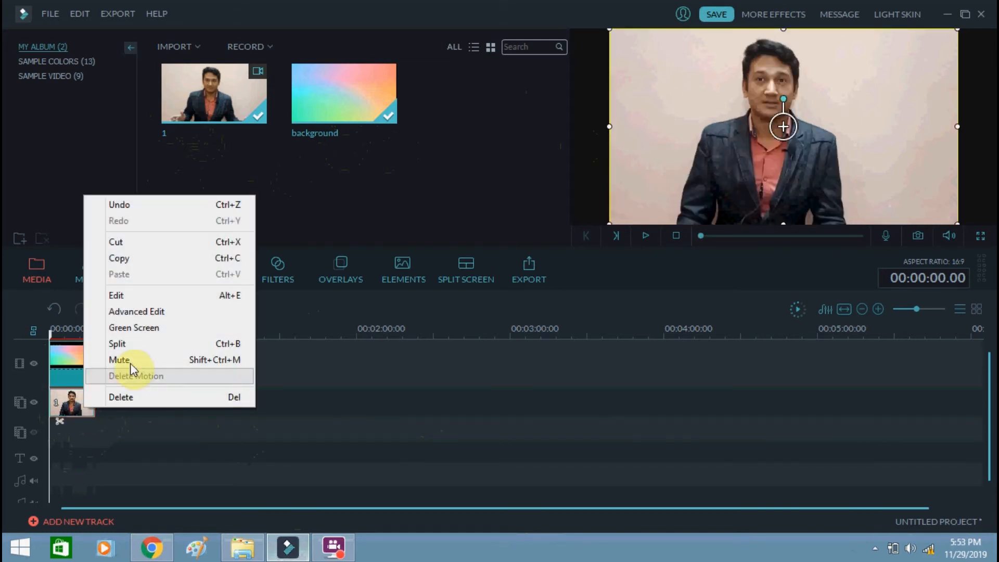
left_click(135, 327)
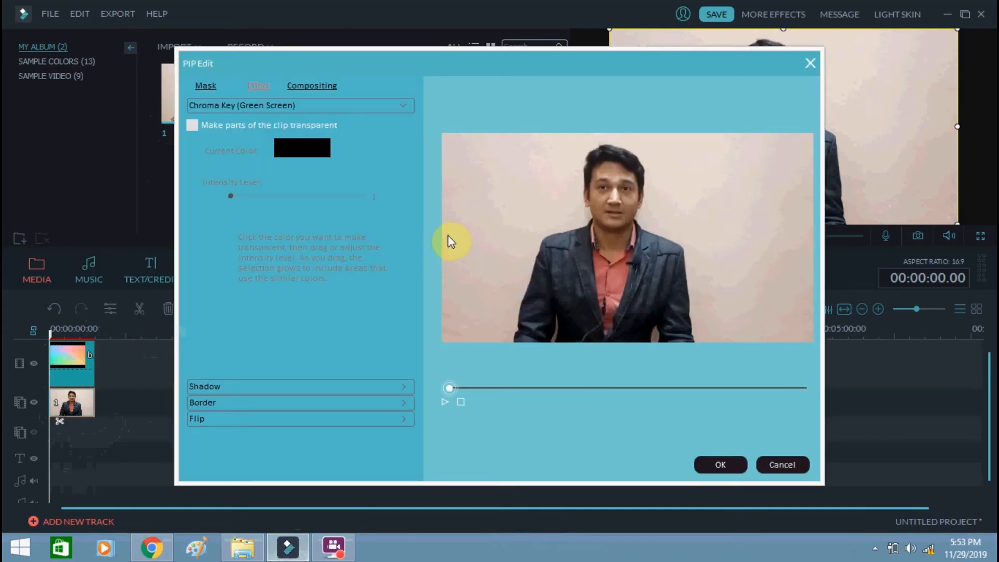
mouse_move(479, 149)
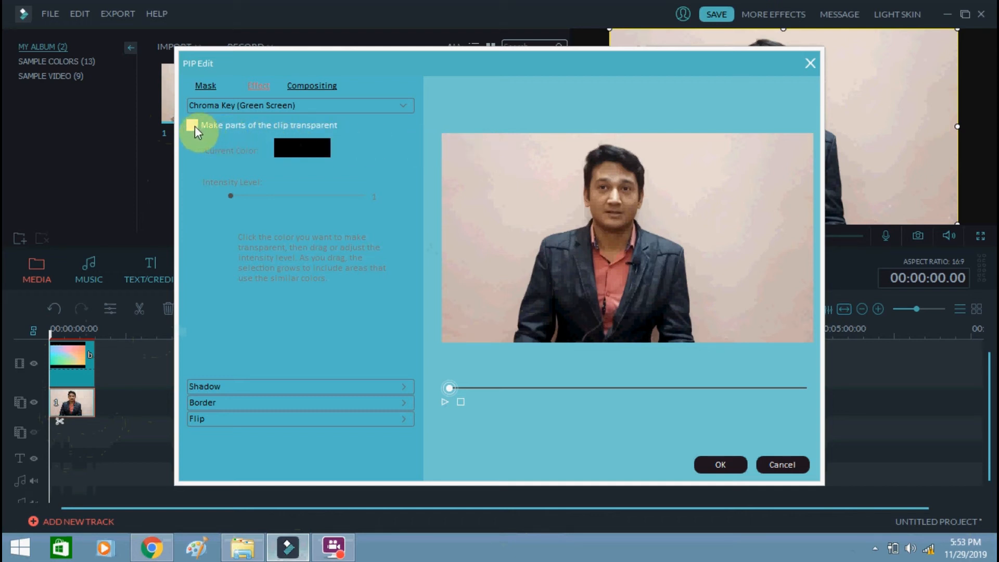
left_click(194, 125)
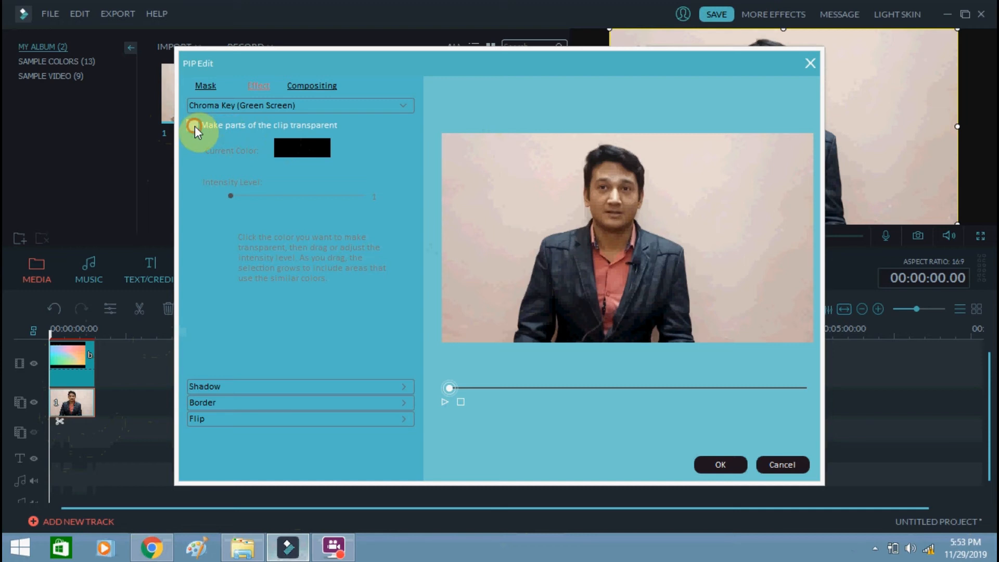
Make the sampled wall colour transparent, test intensity 67 then back to 1, and apply the key.
left_click(192, 125)
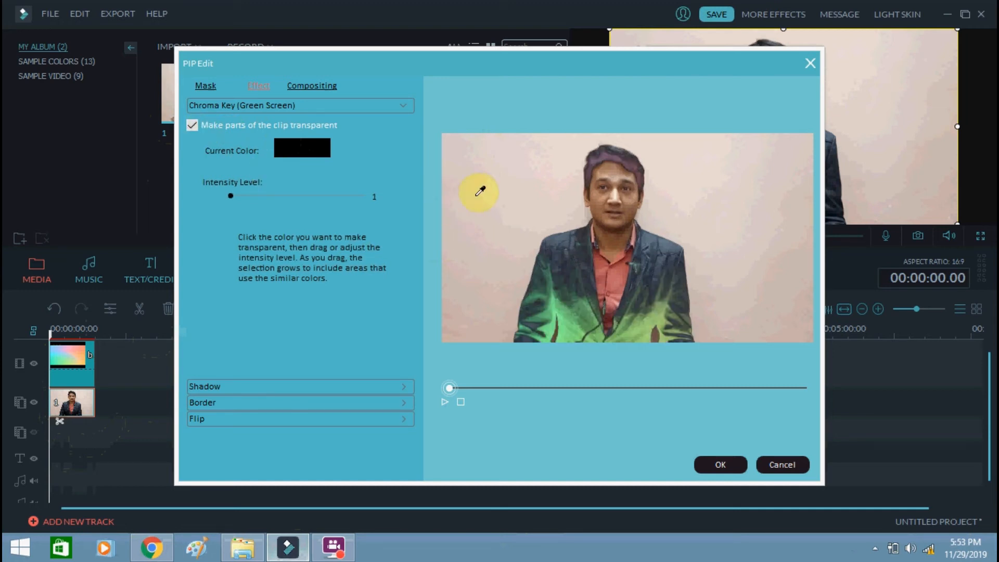
mouse_move(502, 201)
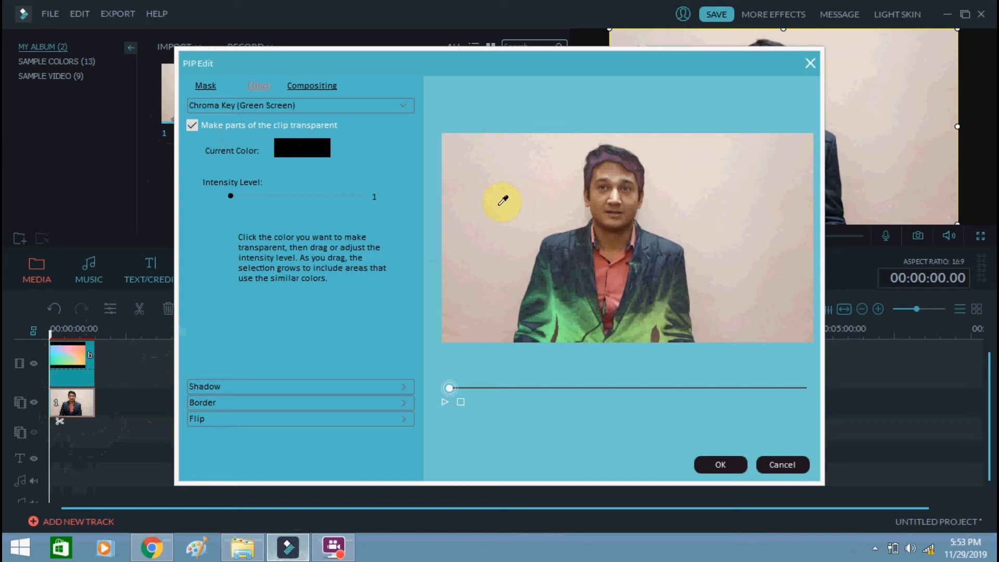
left_click(503, 201)
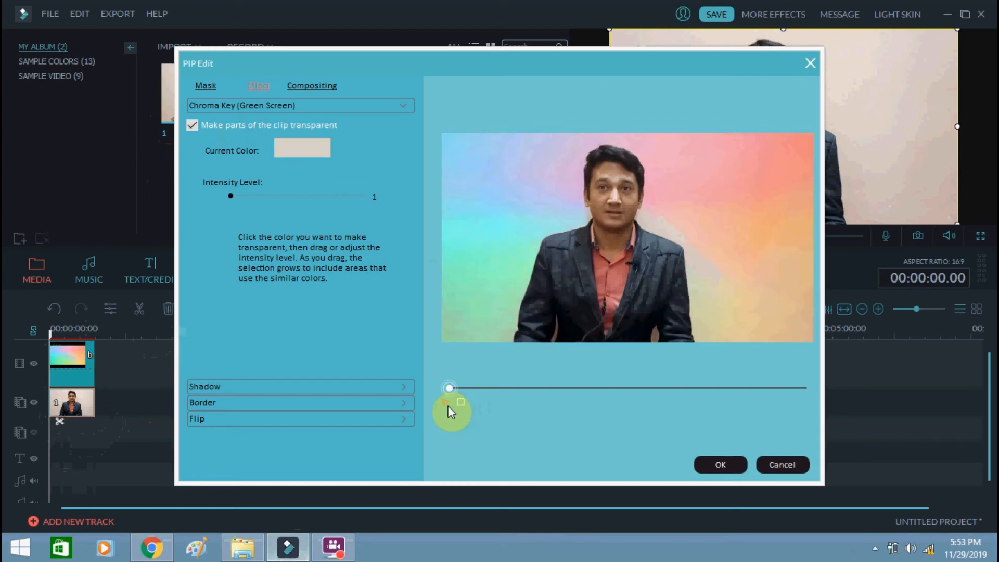
left_click(449, 411)
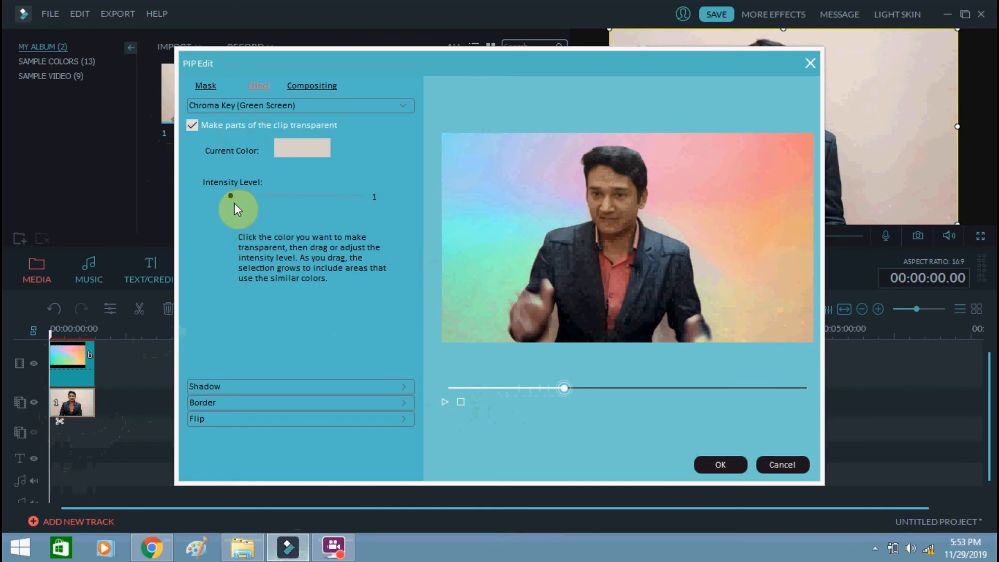
left_click_drag(231, 196, 320, 195)
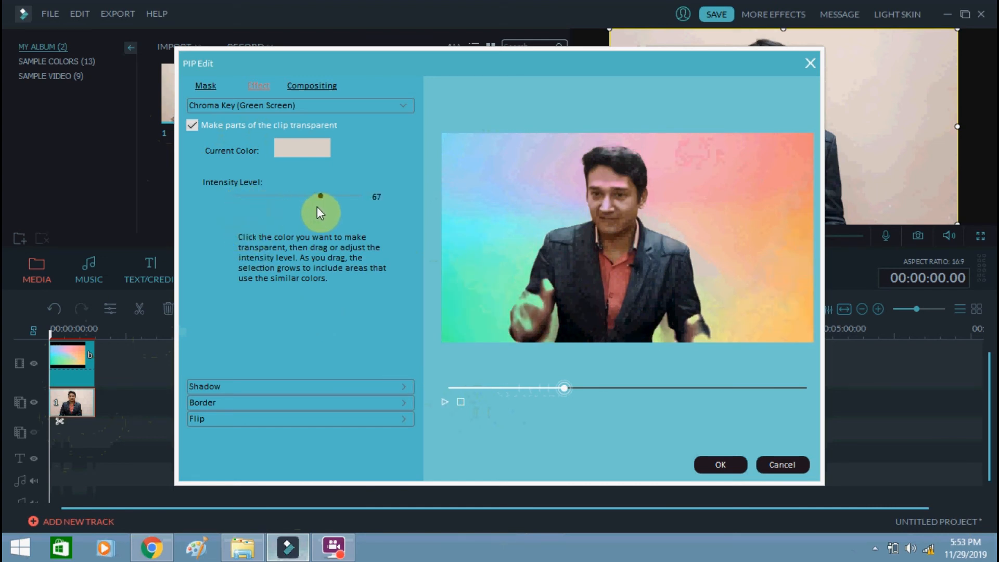
left_click_drag(320, 197, 231, 196)
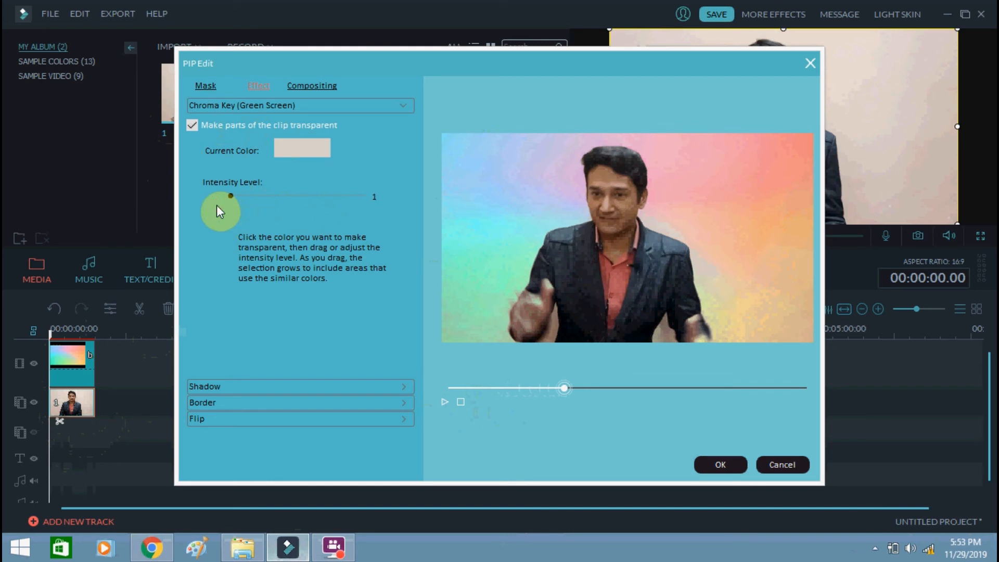
left_click(720, 464)
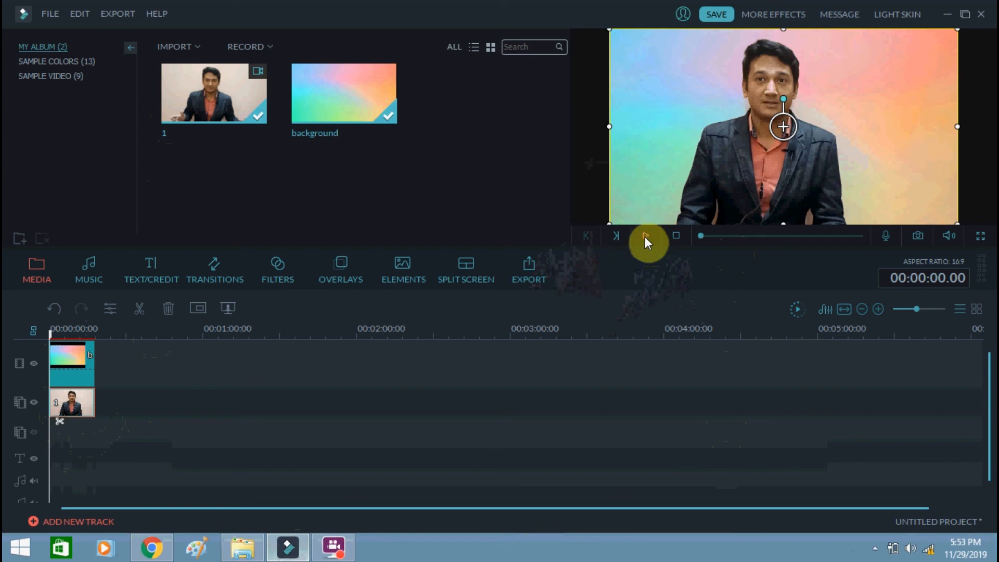
Play the keyed composite in the preview, then bring up the Output dialog for export.
left_click(645, 236)
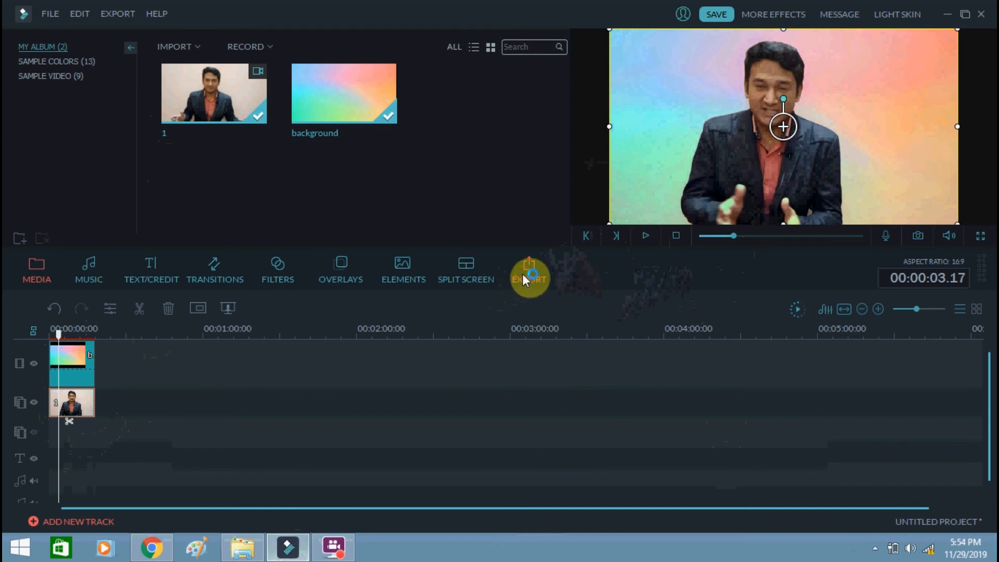
left_click(528, 271)
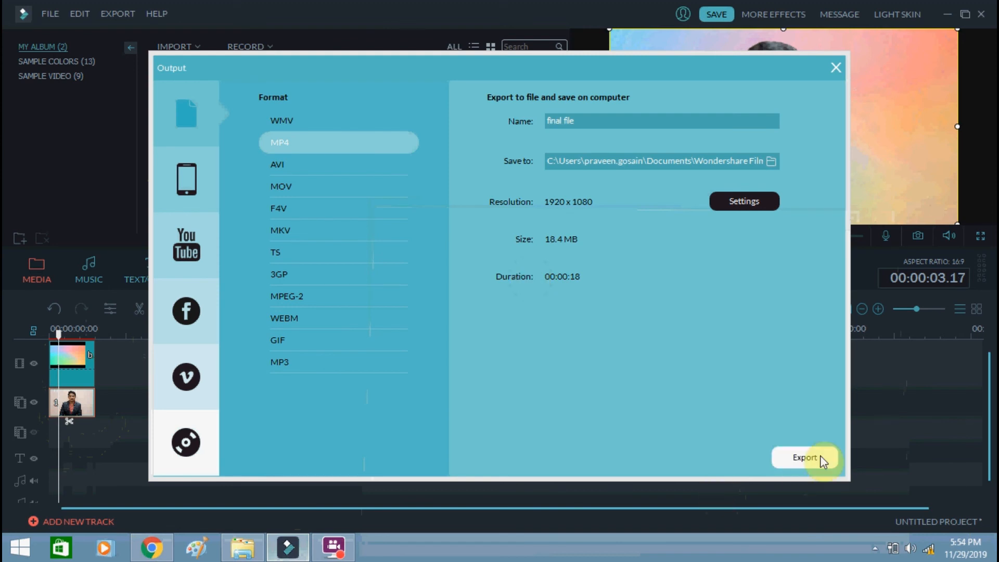
mouse_move(284, 319)
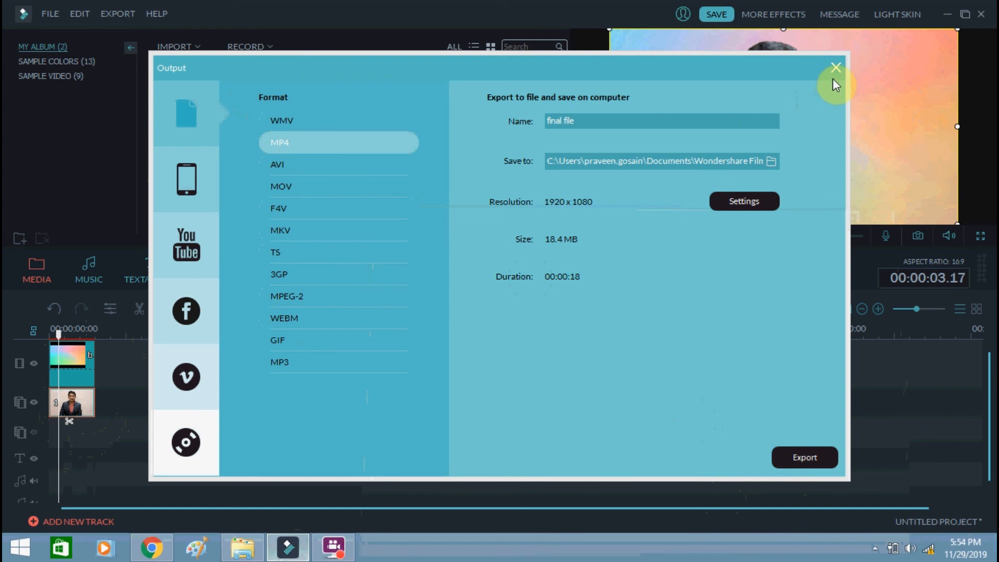
Close the Output dialog after exporting the 1920×1080 MP4 named final file.
left_click(835, 67)
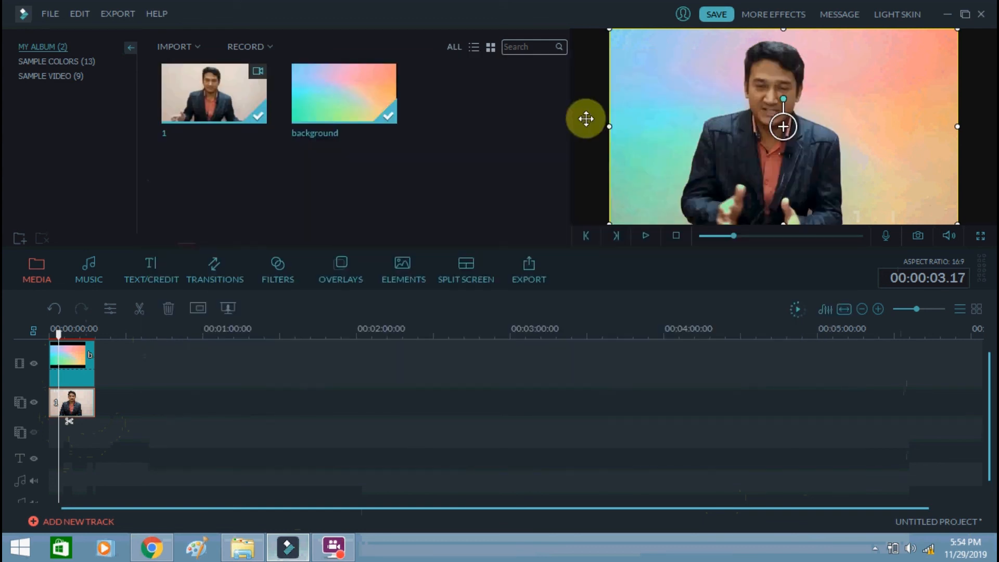